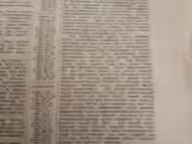
scroll("down", 3)
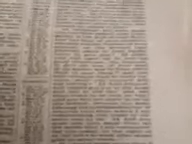
scroll("down", 3)
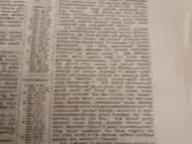